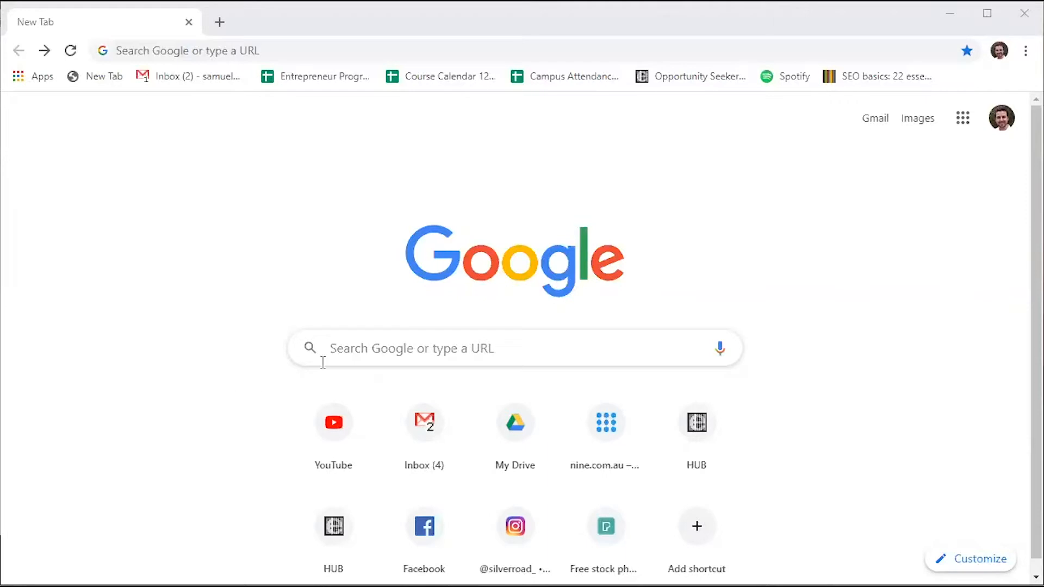
Search Google for 'where can i find a fresh juice' from the address bar.
type("where can i buy a fresh juice")
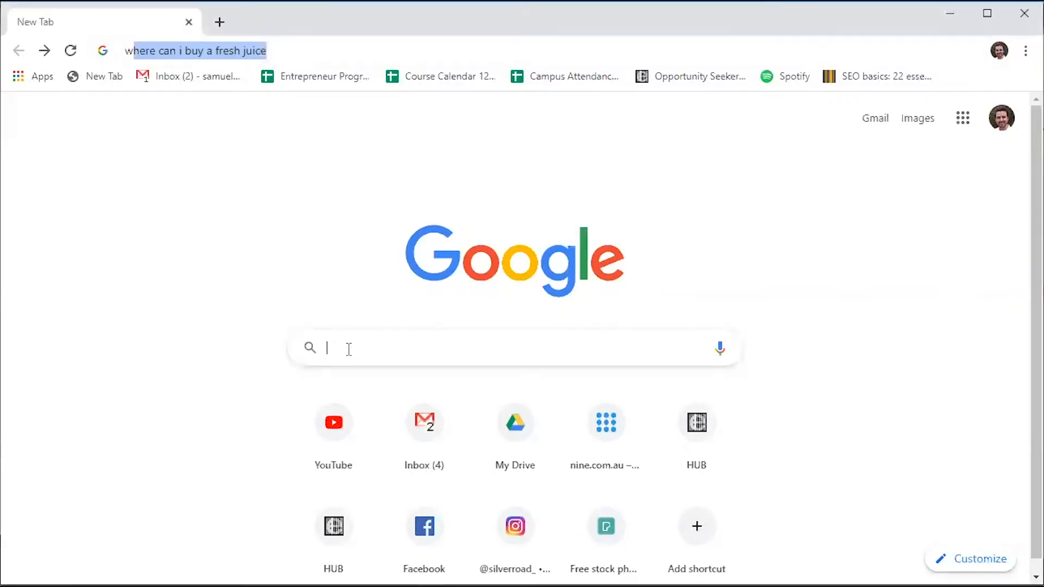
type("where can i fin")
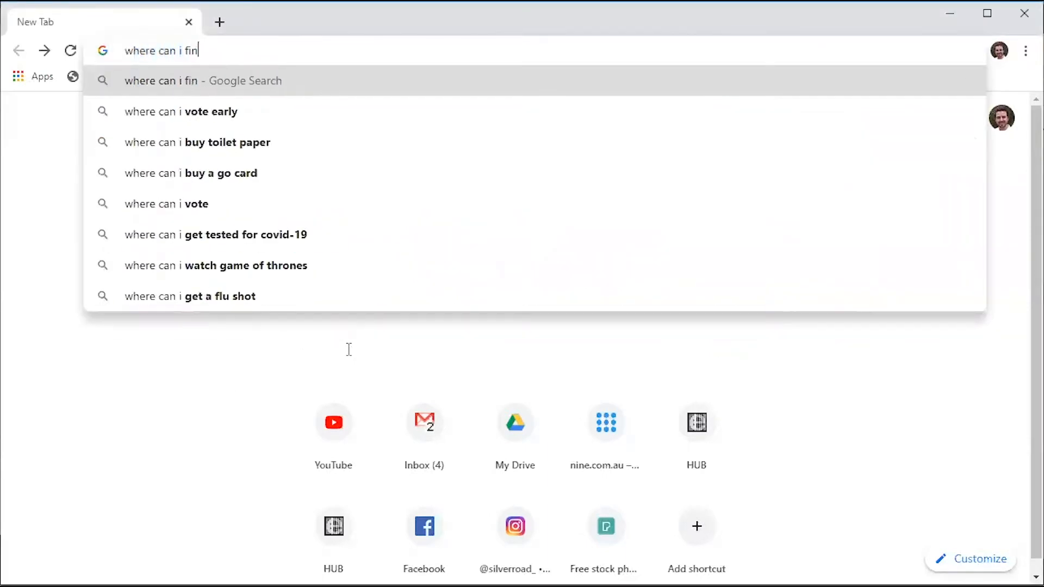
type("d a fresh juic")
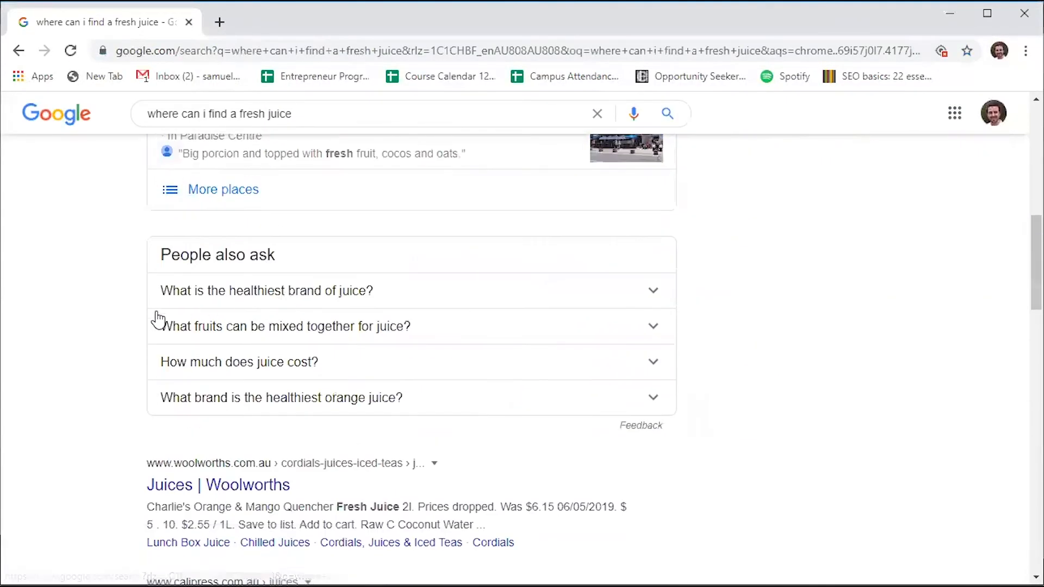
scroll("down", 3)
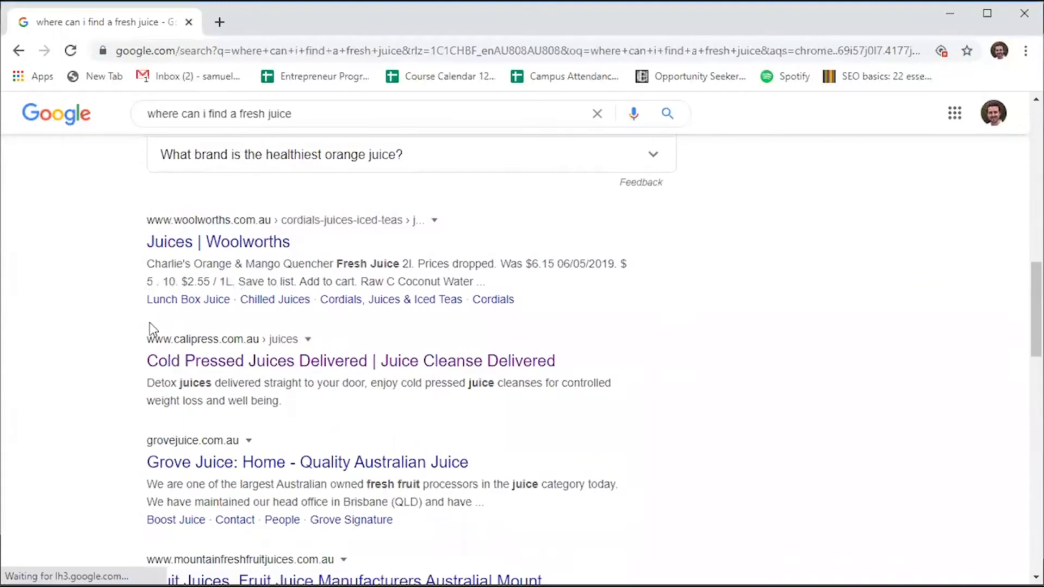
scroll("down", 3)
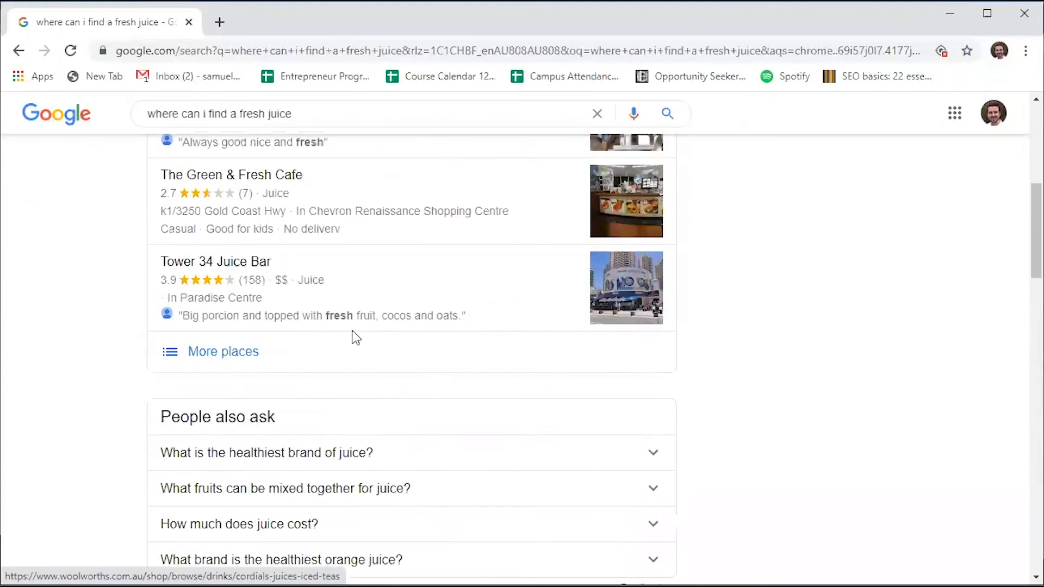
scroll("down", 3)
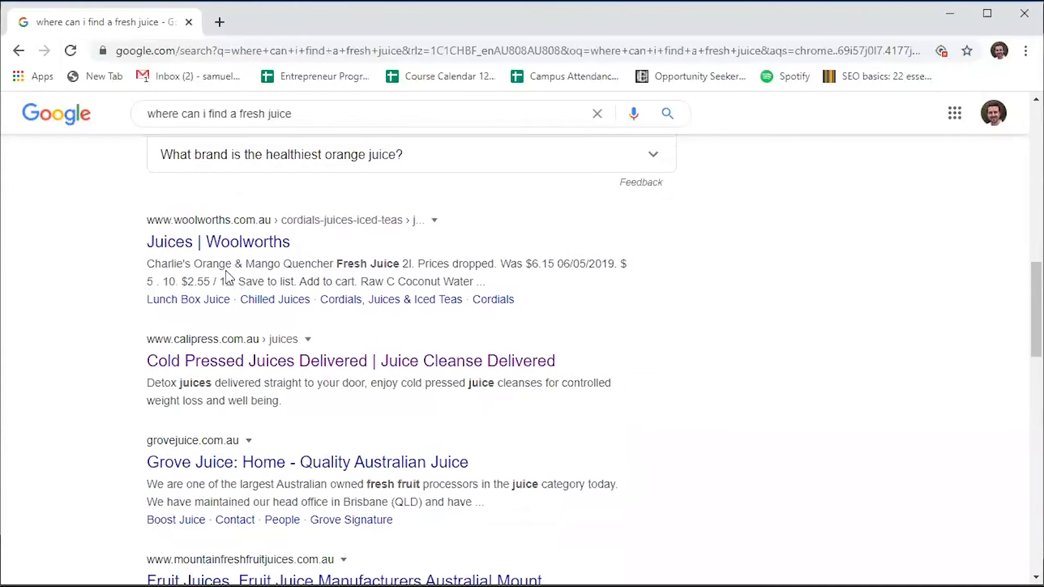
mouse_move(222, 249)
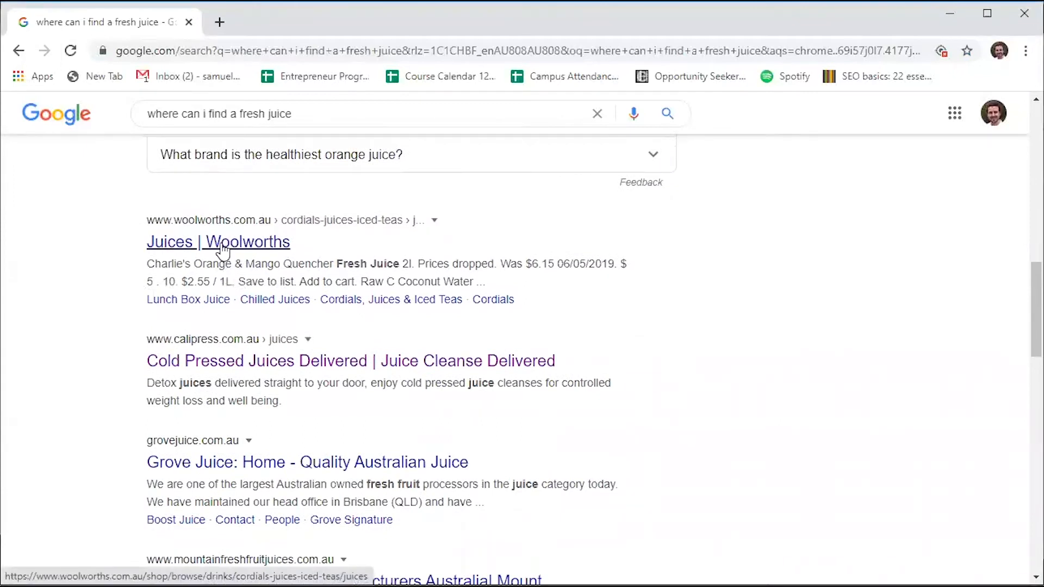
left_click(218, 241)
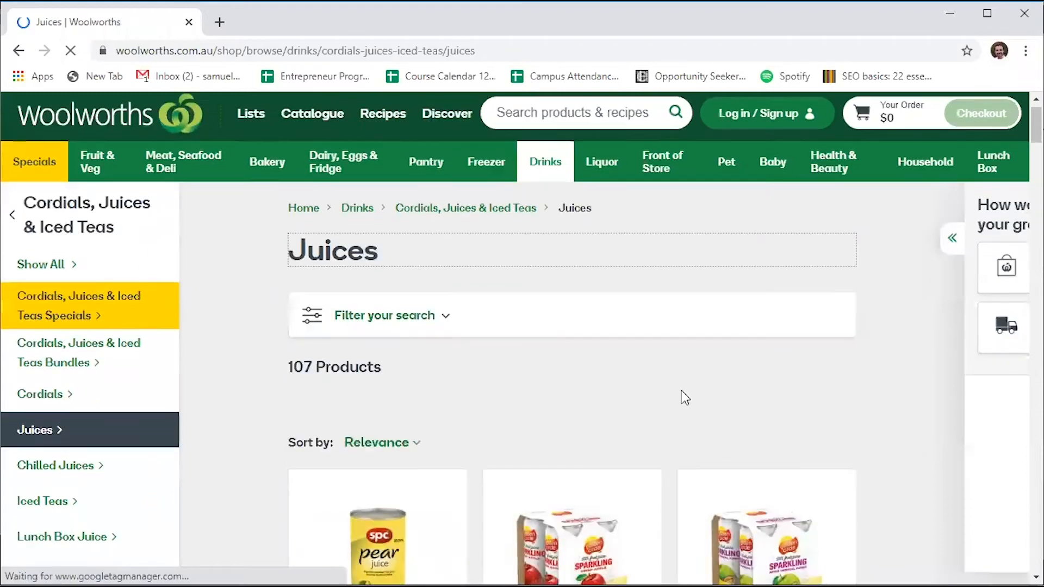
scroll("down", 3)
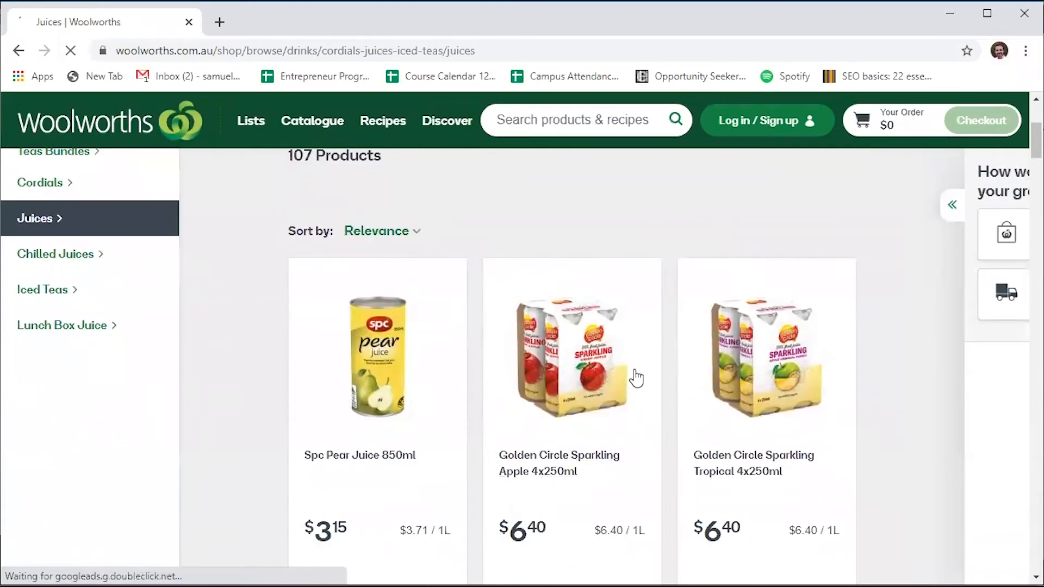
scroll("down", 3)
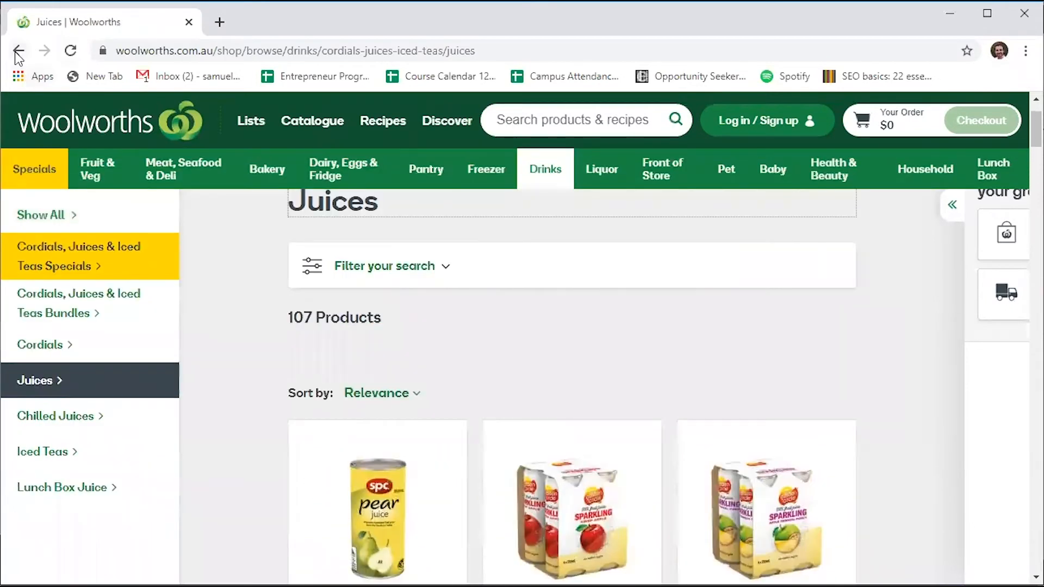
left_click(19, 51)
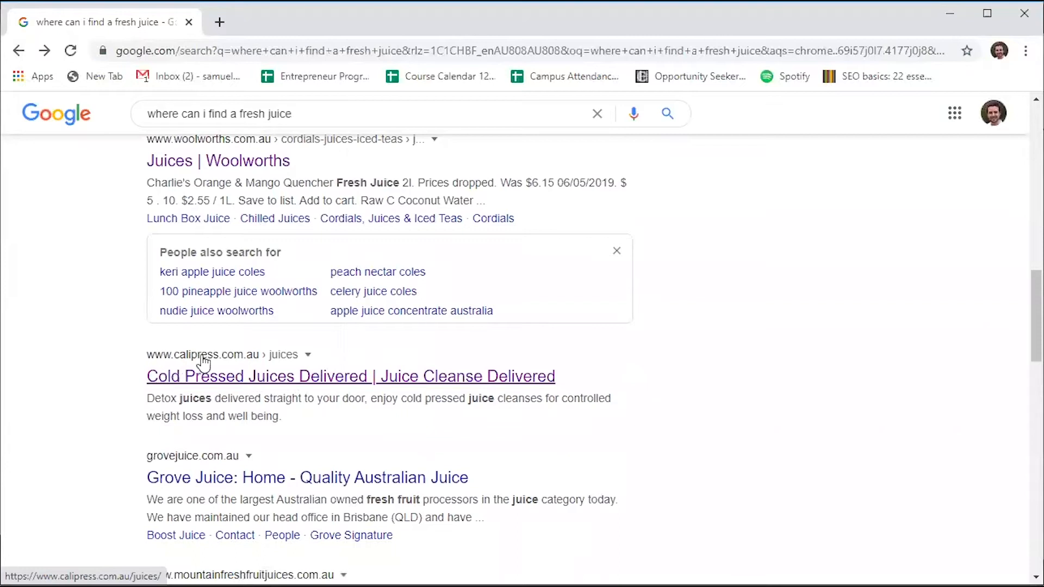
Open the Cali Press 'Cold Pressed Juices Delivered' result and scroll to its raw organic juice photo.
left_click(350, 377)
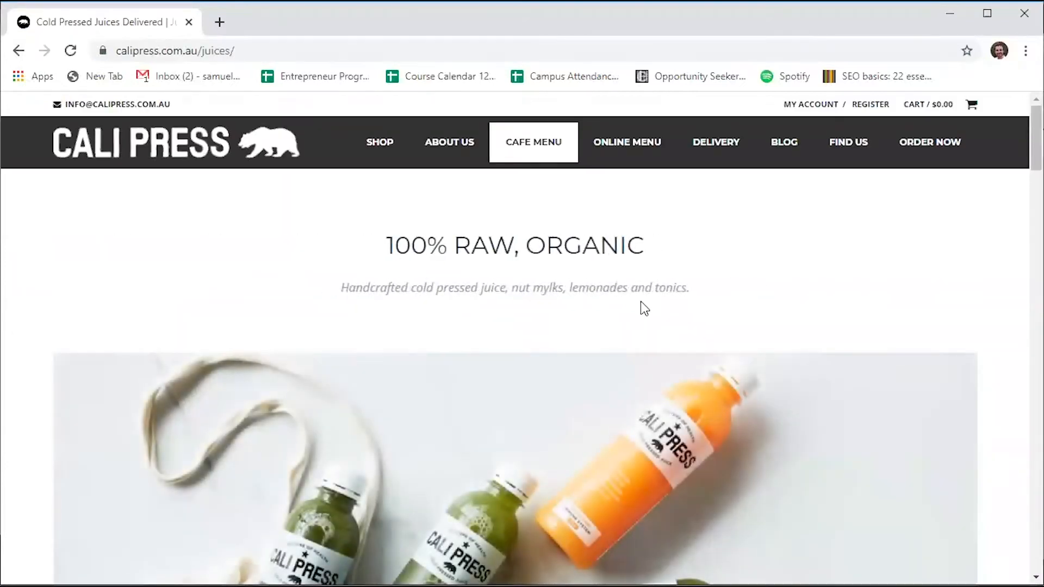
scroll("down", 3)
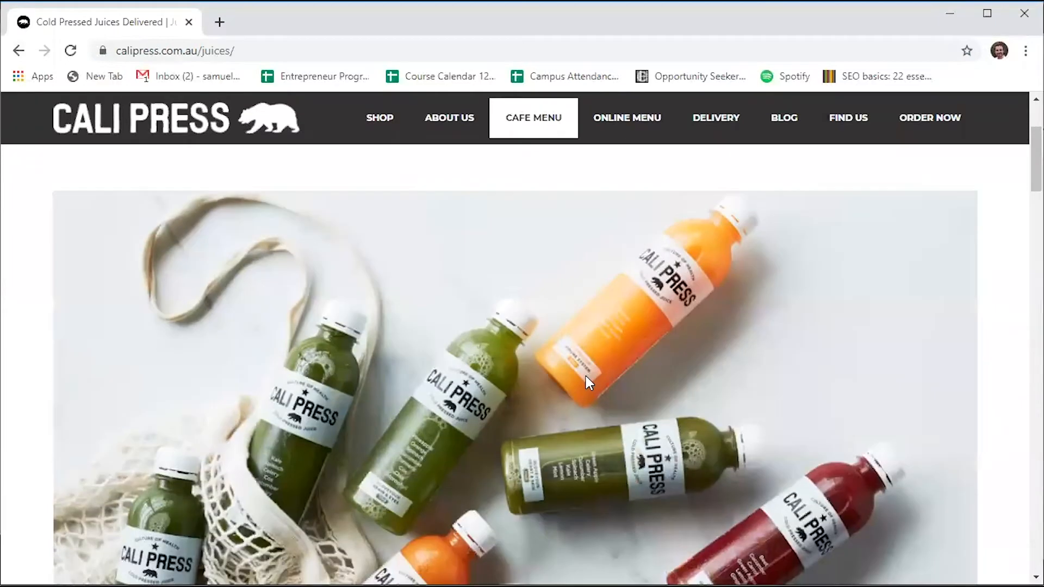
mouse_move(629, 370)
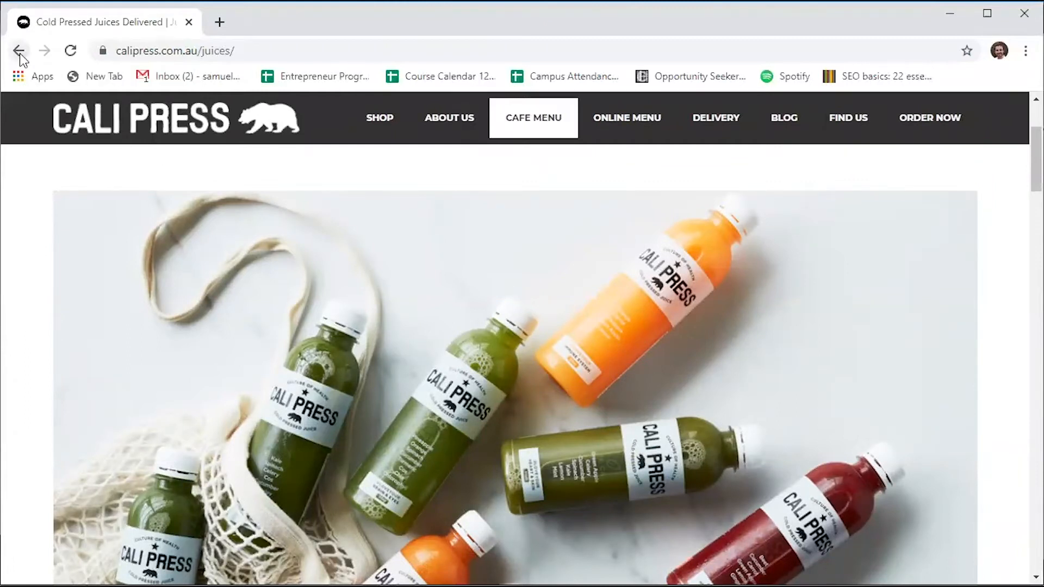
Return to the fresh juice results and scroll to the related searches and page numbers.
left_click(18, 50)
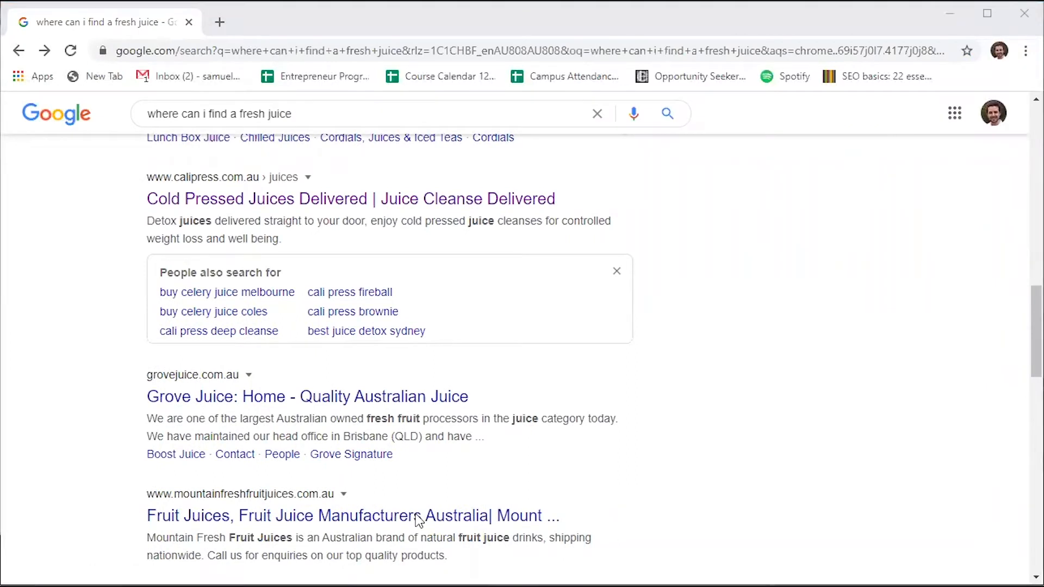
mouse_move(367, 379)
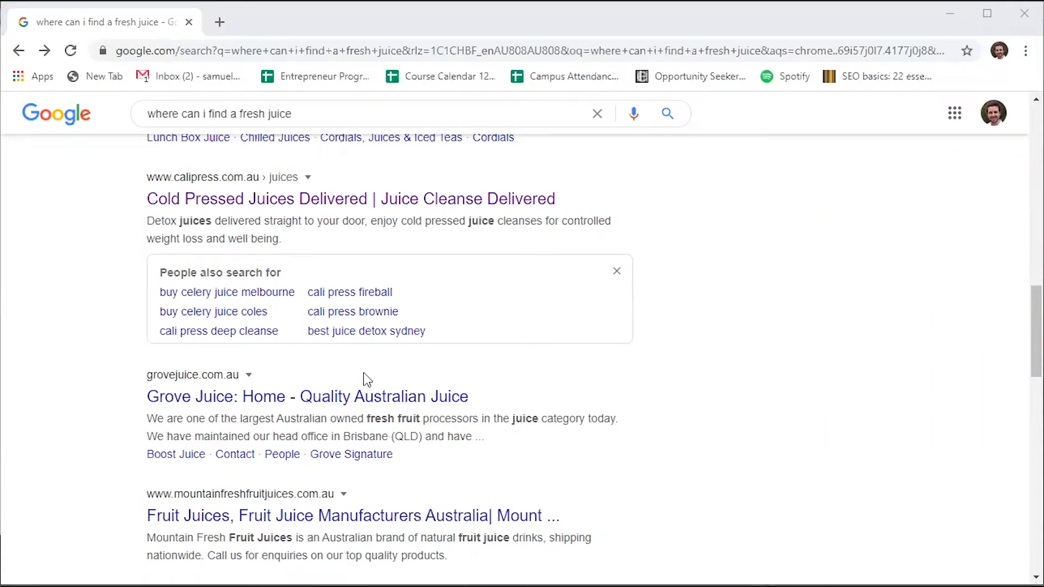
mouse_move(377, 380)
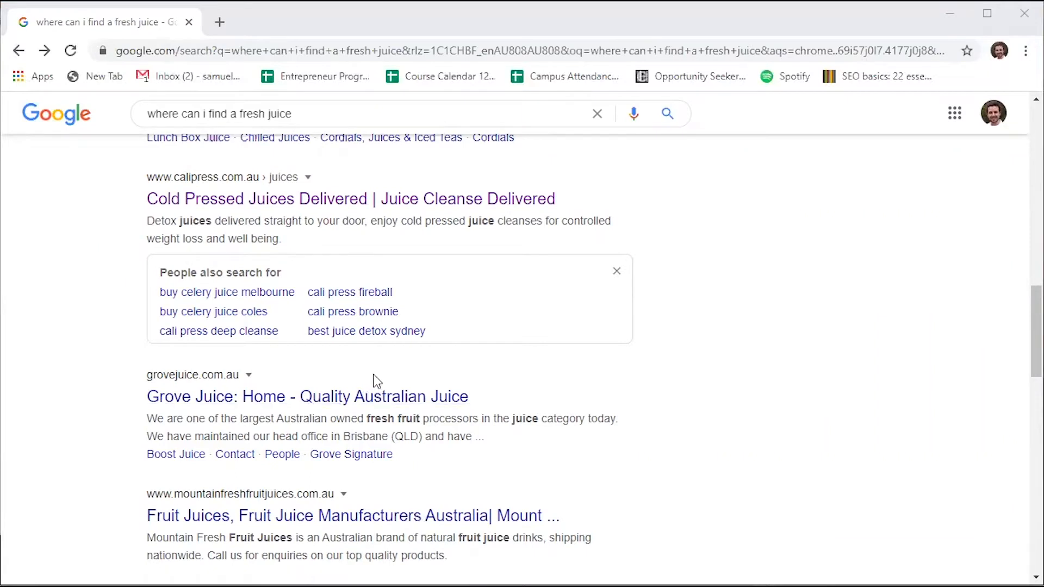
mouse_move(385, 389)
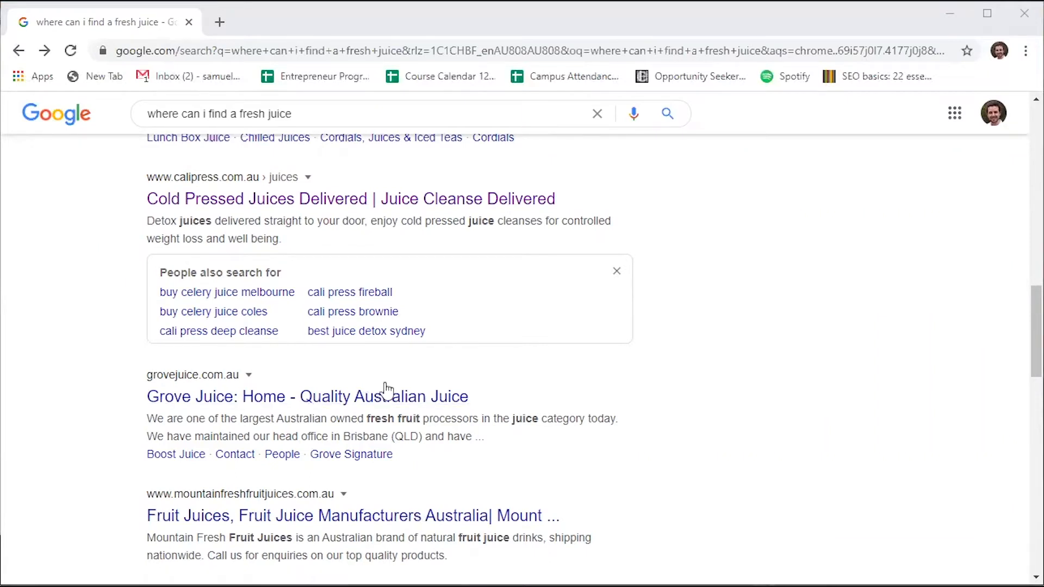
mouse_move(279, 381)
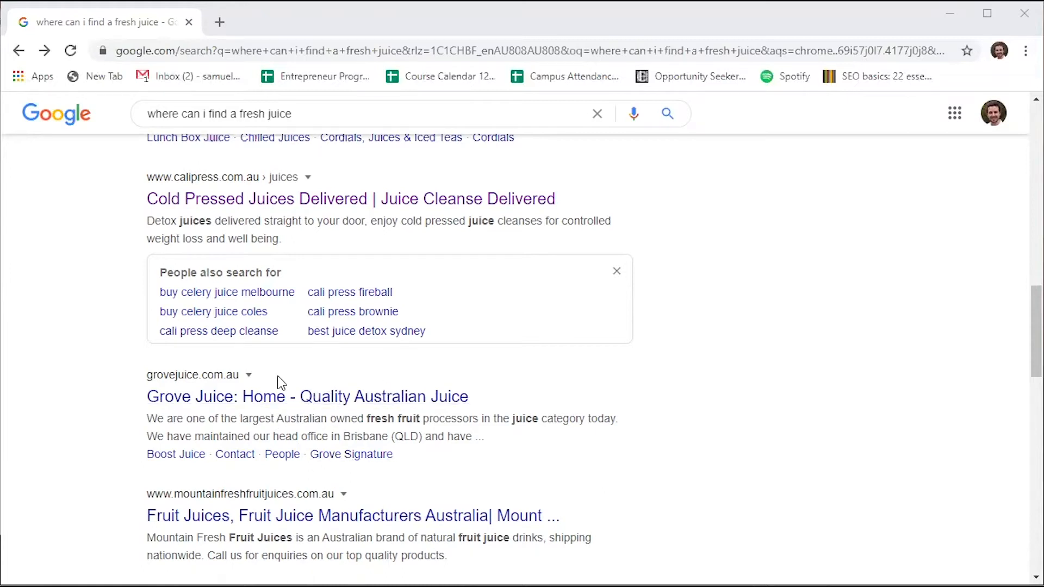
scroll("down", 3)
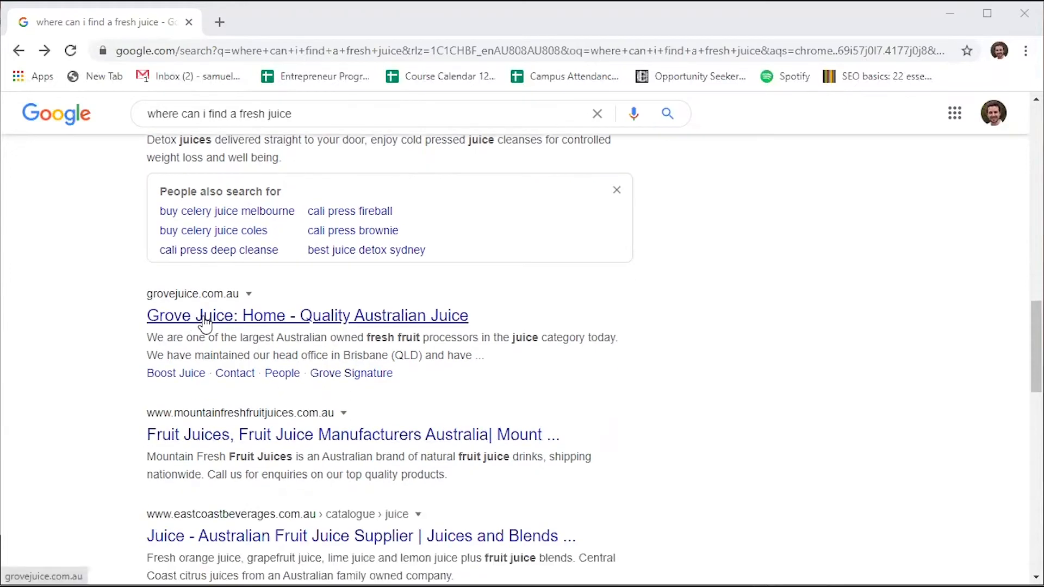
scroll("down", 3)
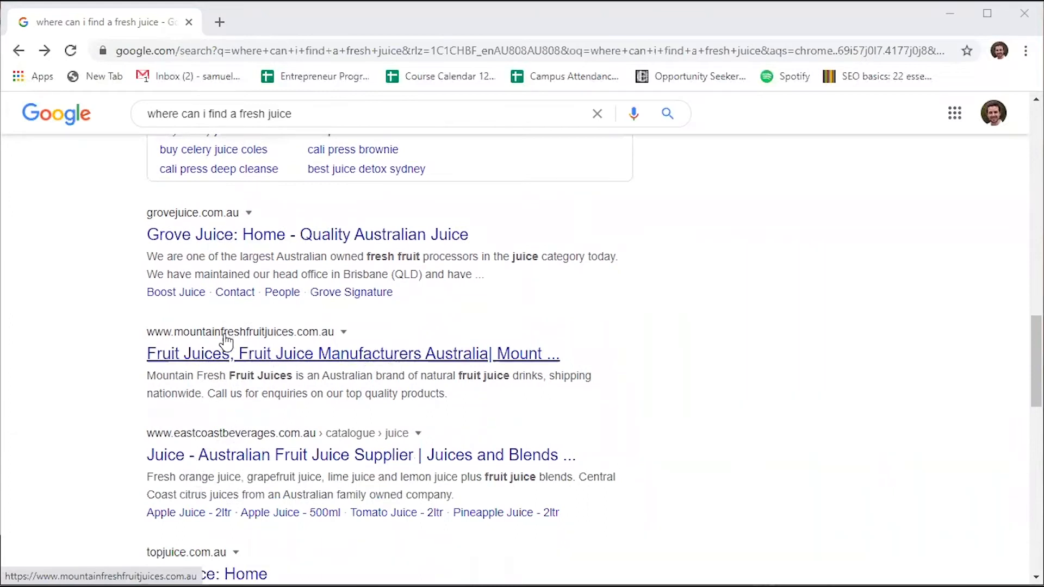
mouse_move(298, 346)
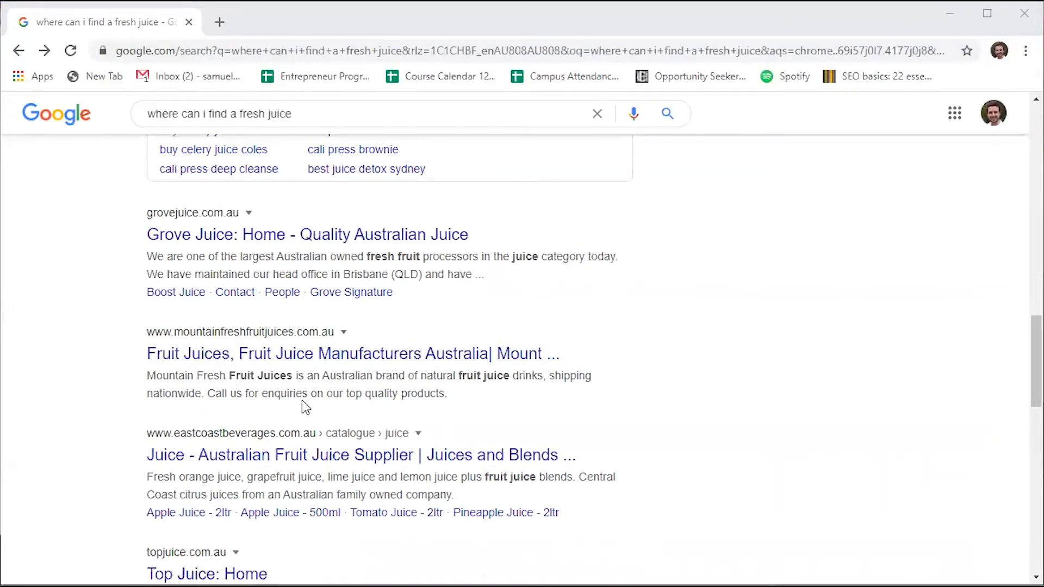
scroll("up", 3)
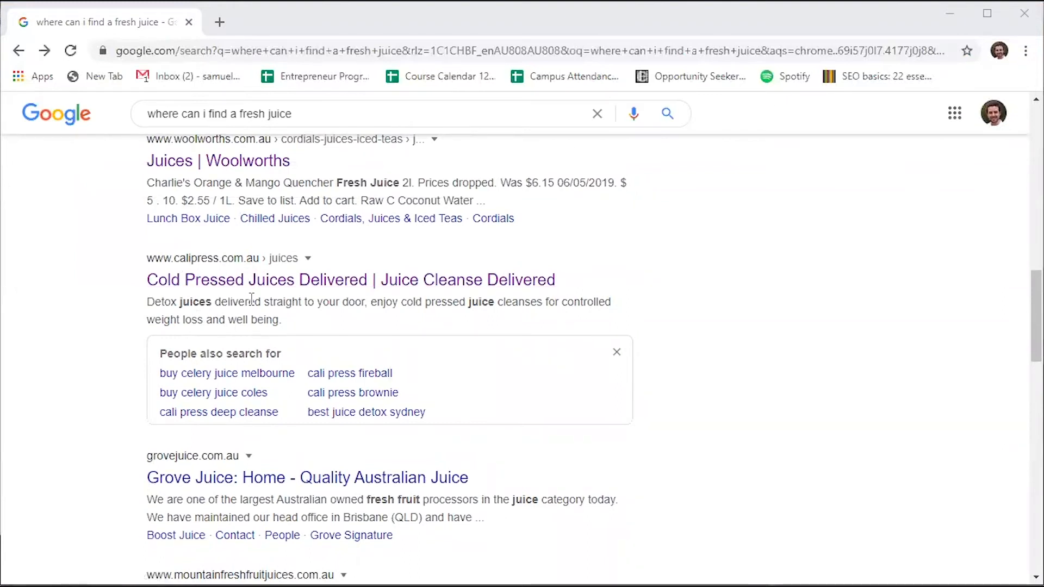
scroll("down", 3)
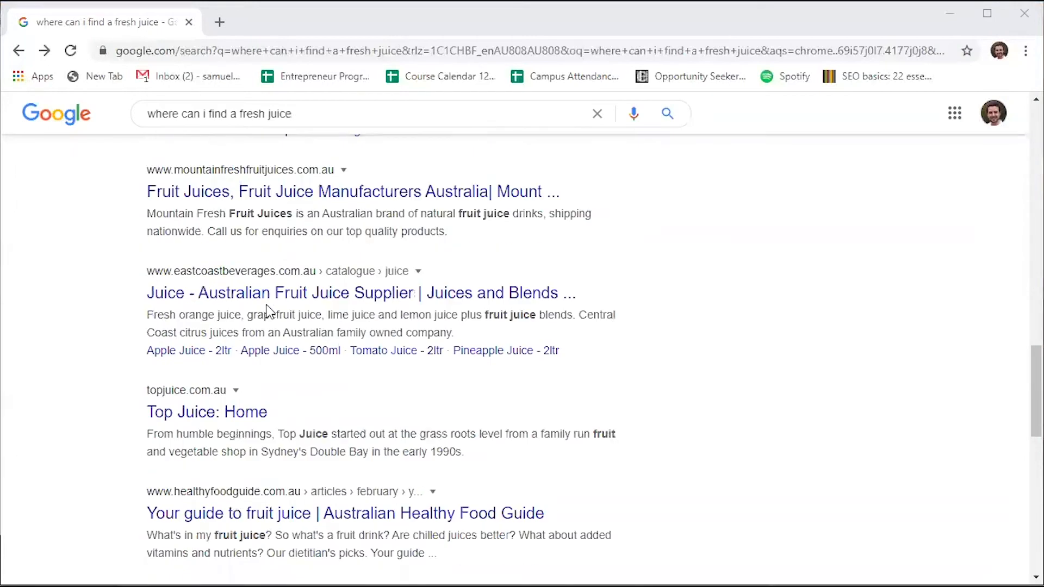
scroll("down", 3)
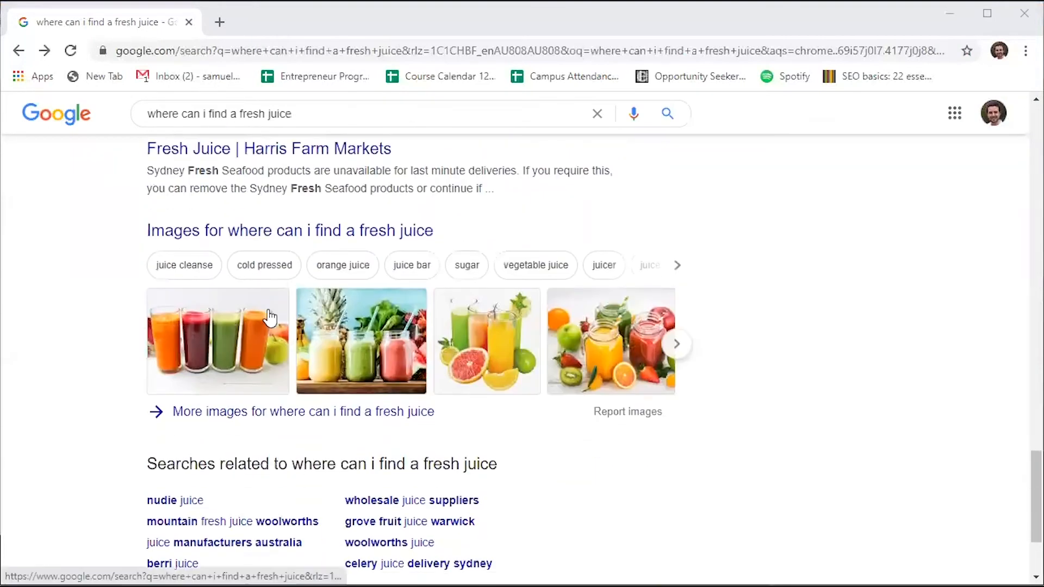
scroll("down", 3)
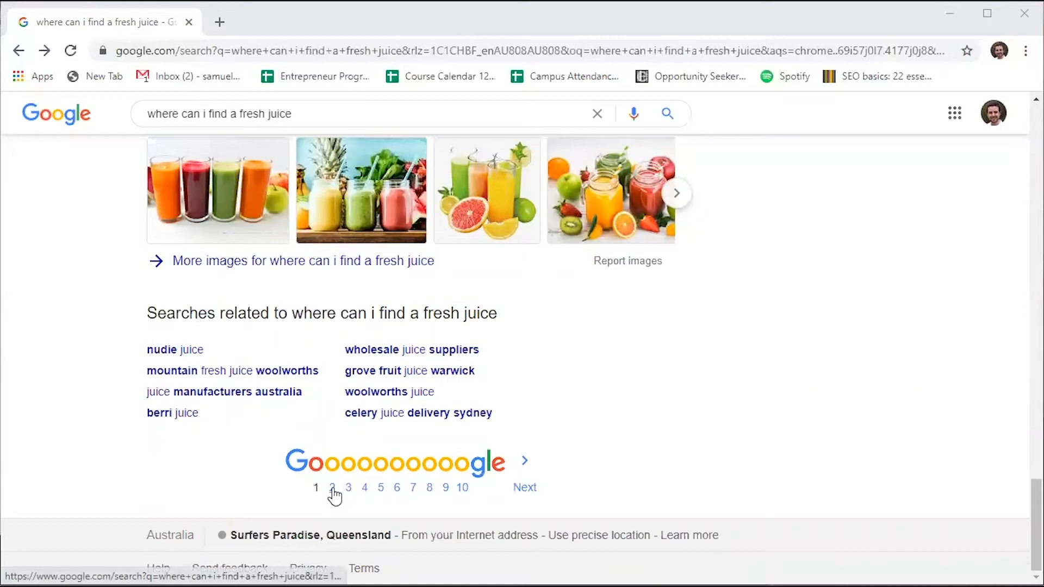
Browse results page 2, with its recipe, health-article and Gold Coast ad listings.
left_click(332, 487)
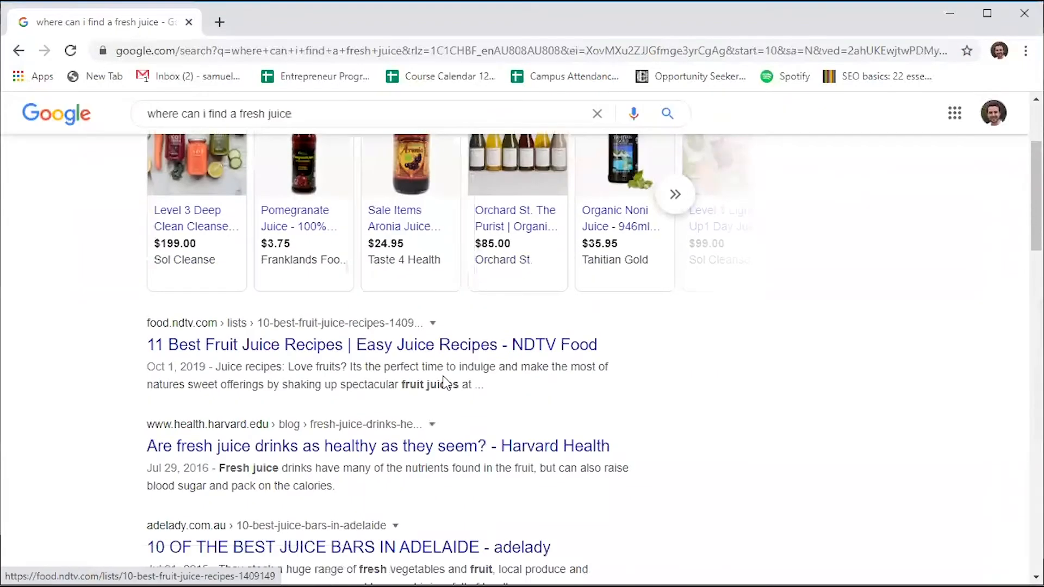
scroll("down", 3)
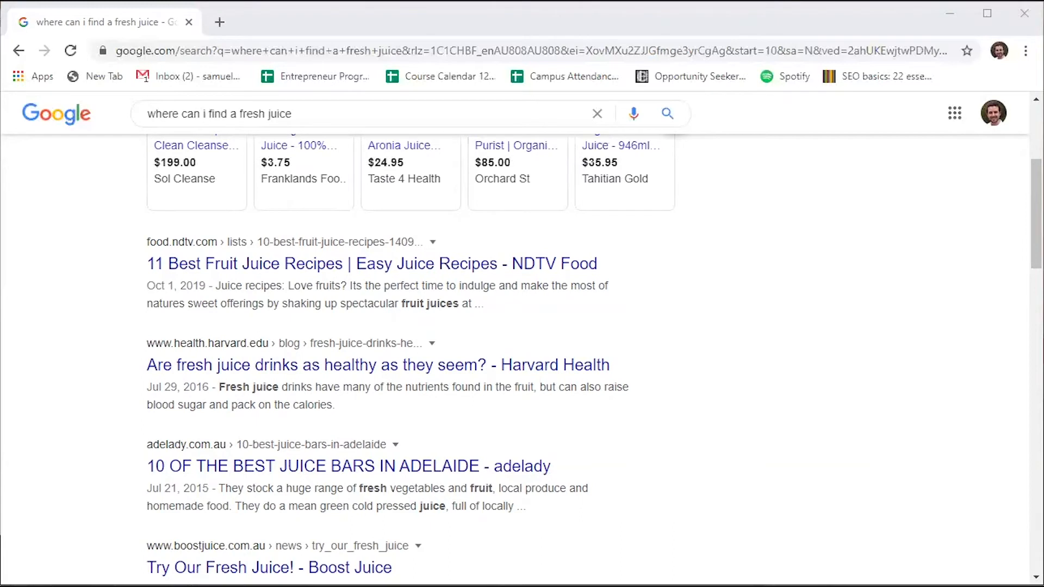
mouse_move(313, 426)
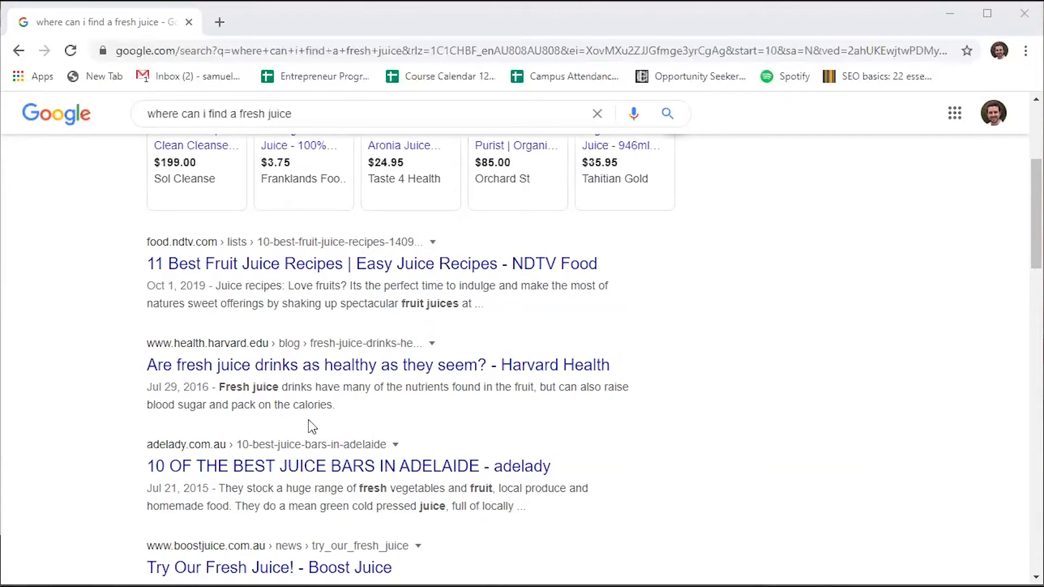
scroll("down", 3)
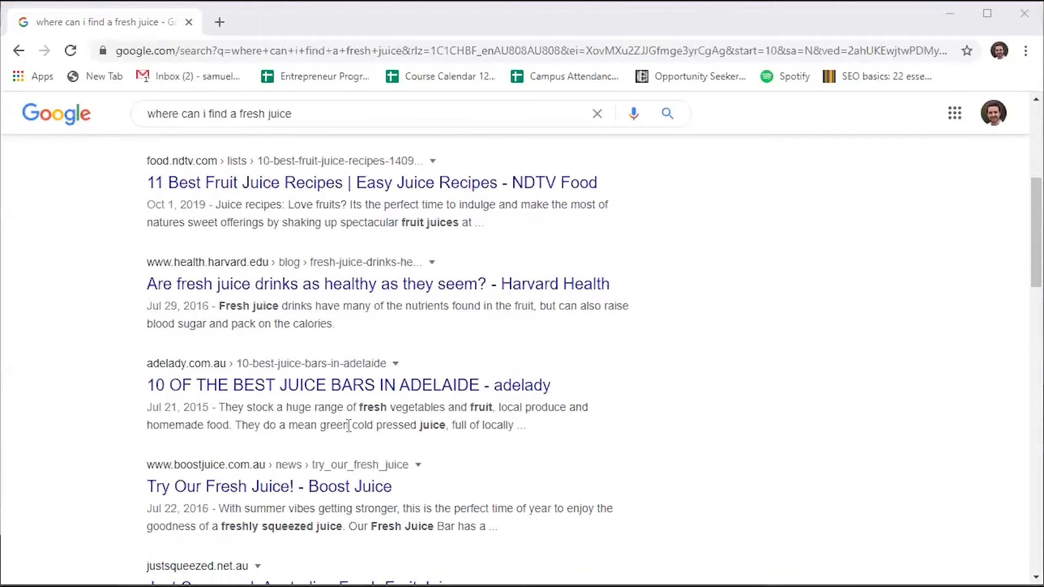
scroll("down", 3)
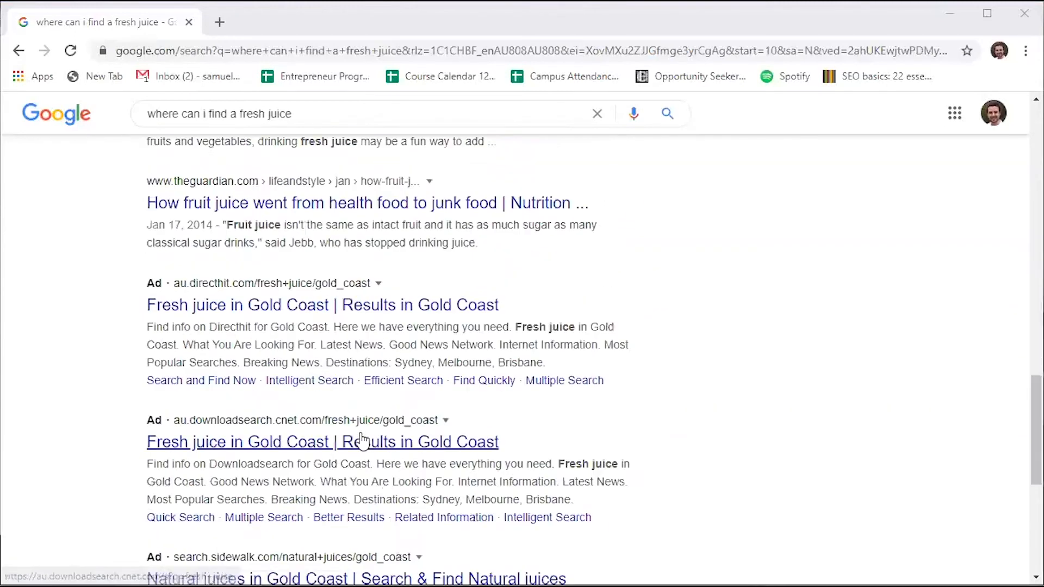
scroll("down", 3)
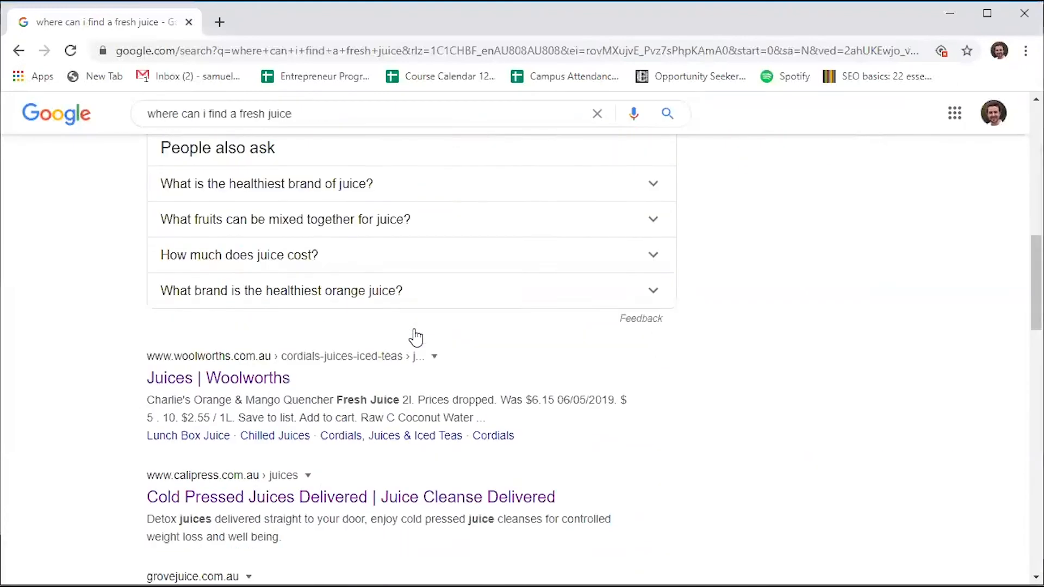
Scroll through results page 1 to the local places and People also ask questions.
scroll("down", 3)
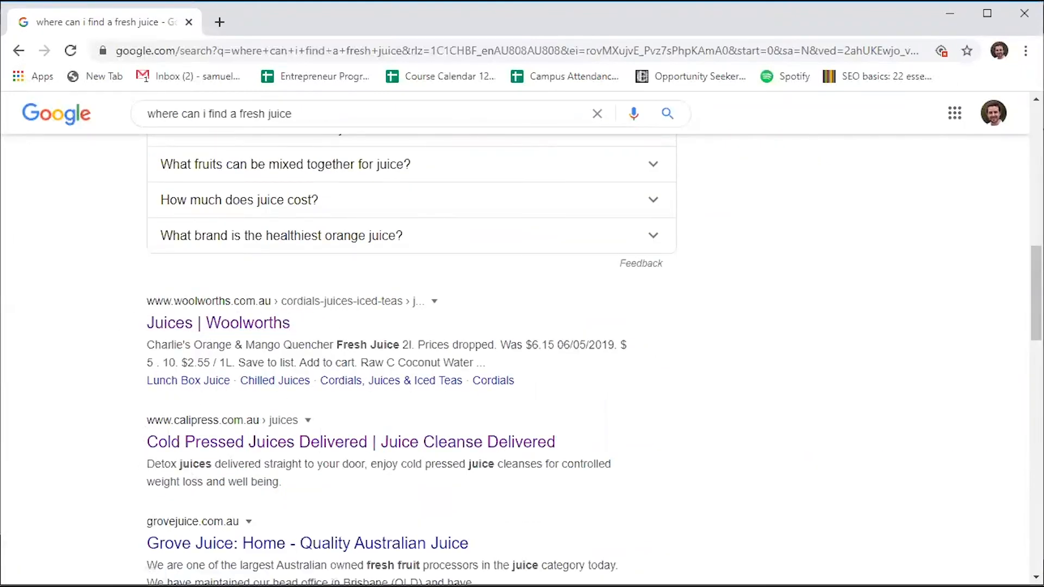
mouse_move(736, 413)
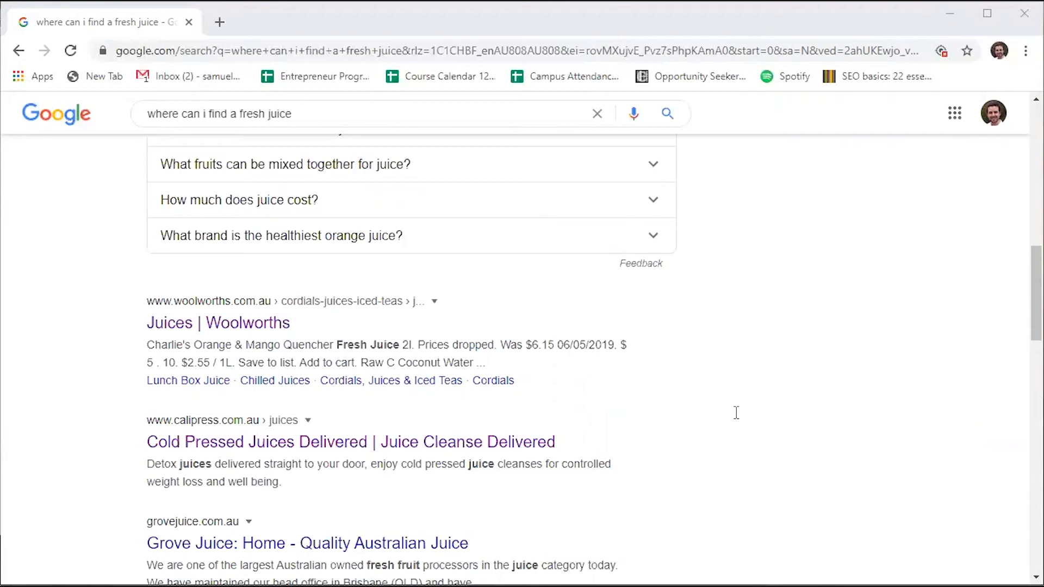
scroll("down", 3)
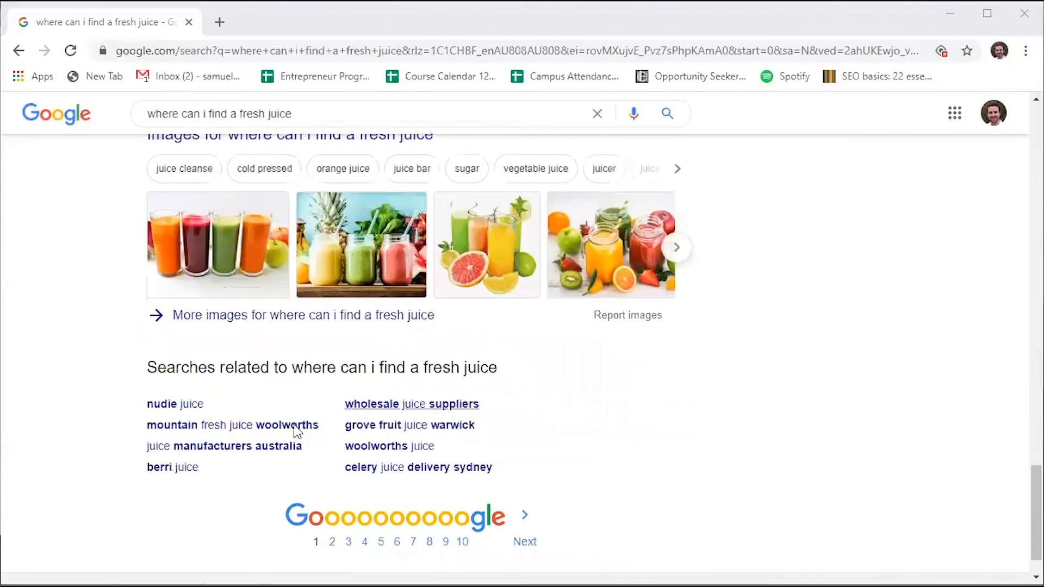
scroll("down", 3)
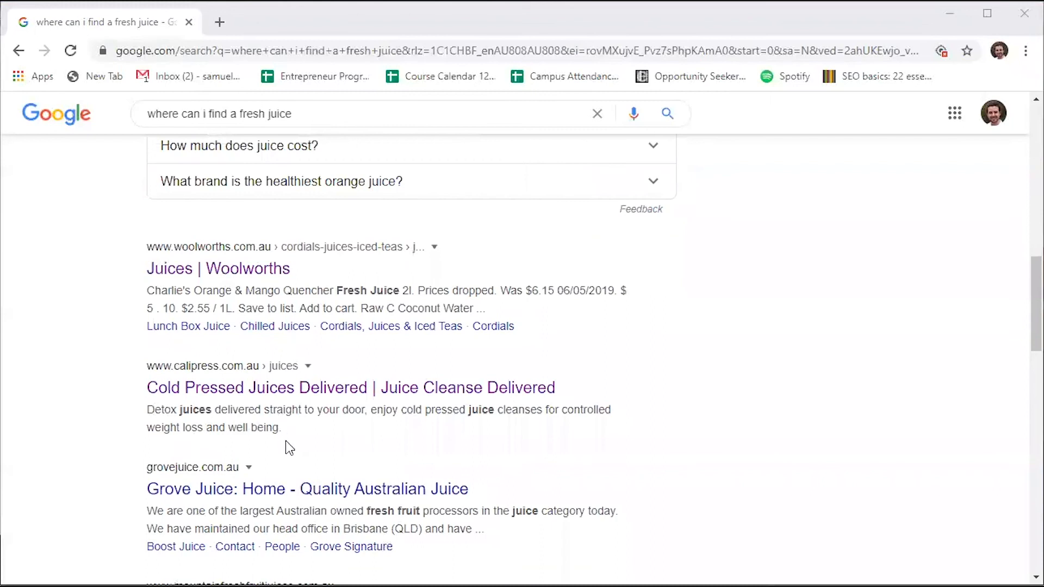
mouse_move(233, 222)
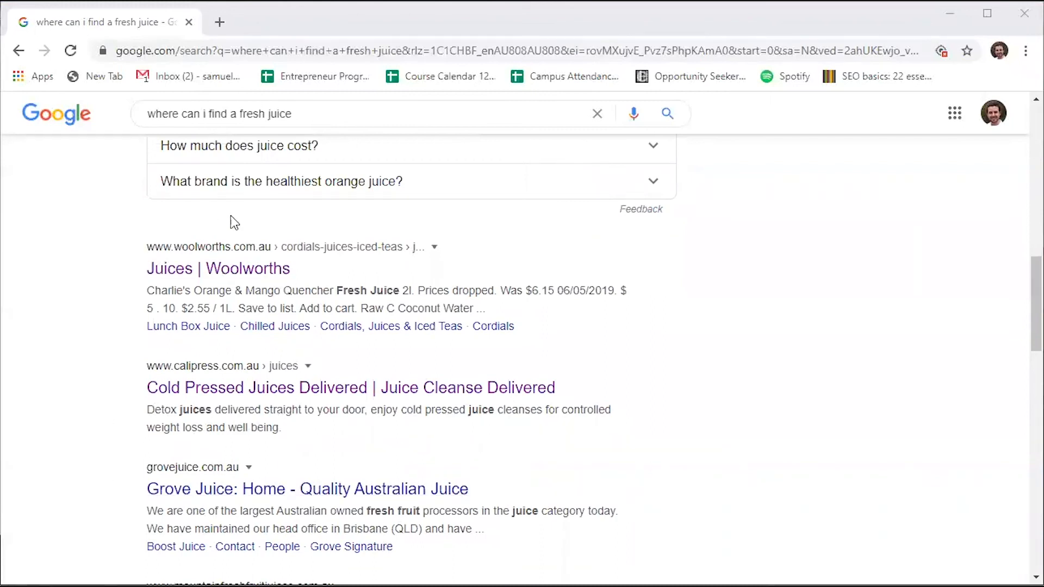
mouse_move(118, 436)
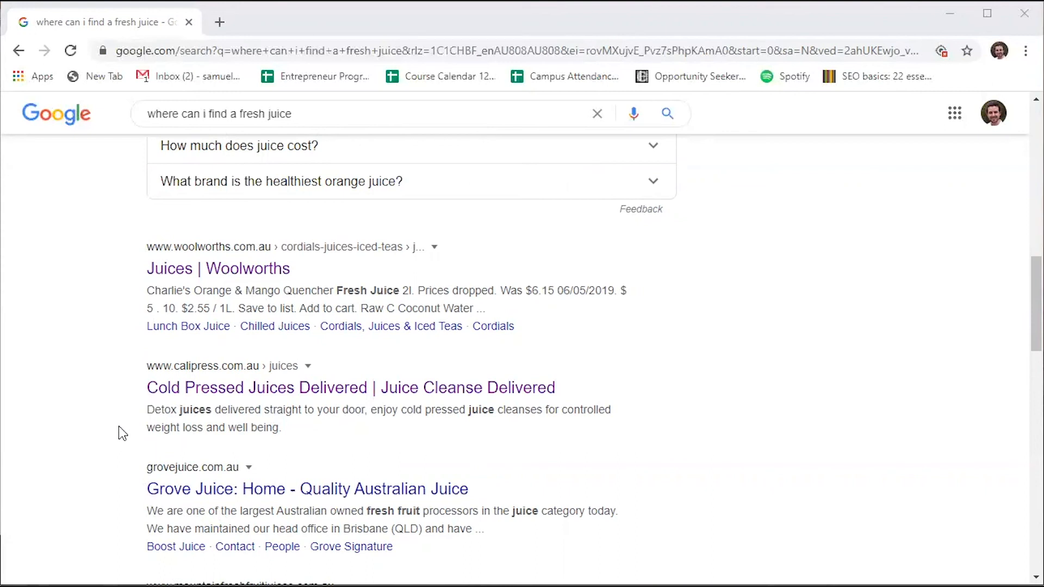
scroll("up", 3)
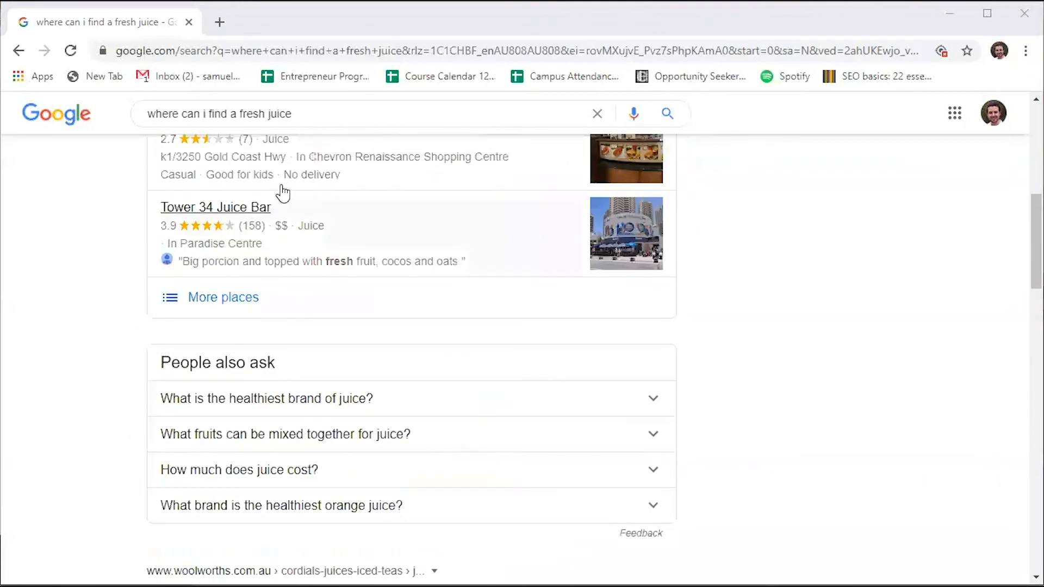
mouse_move(120, 109)
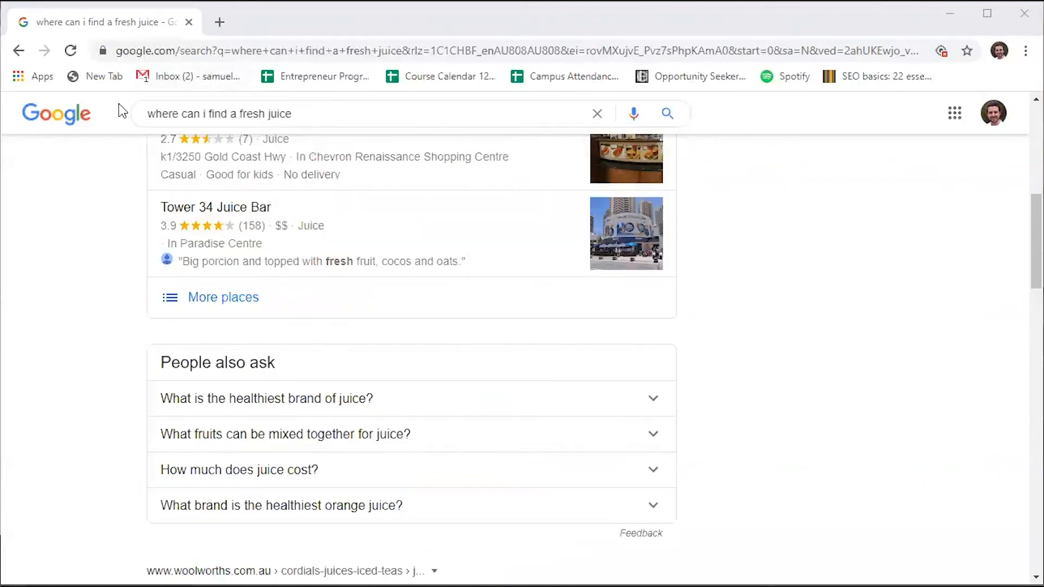
scroll("down", 3)
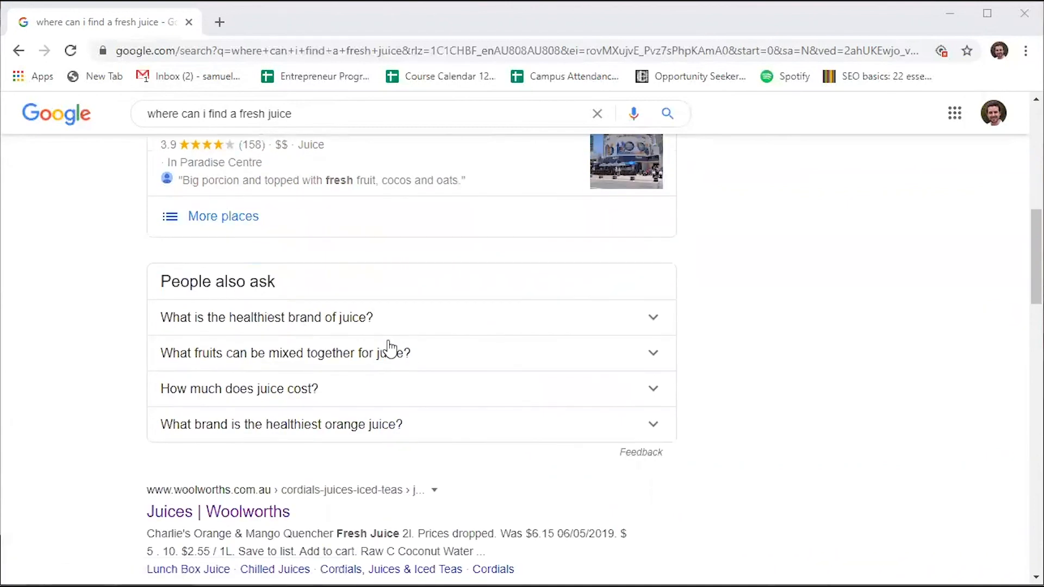